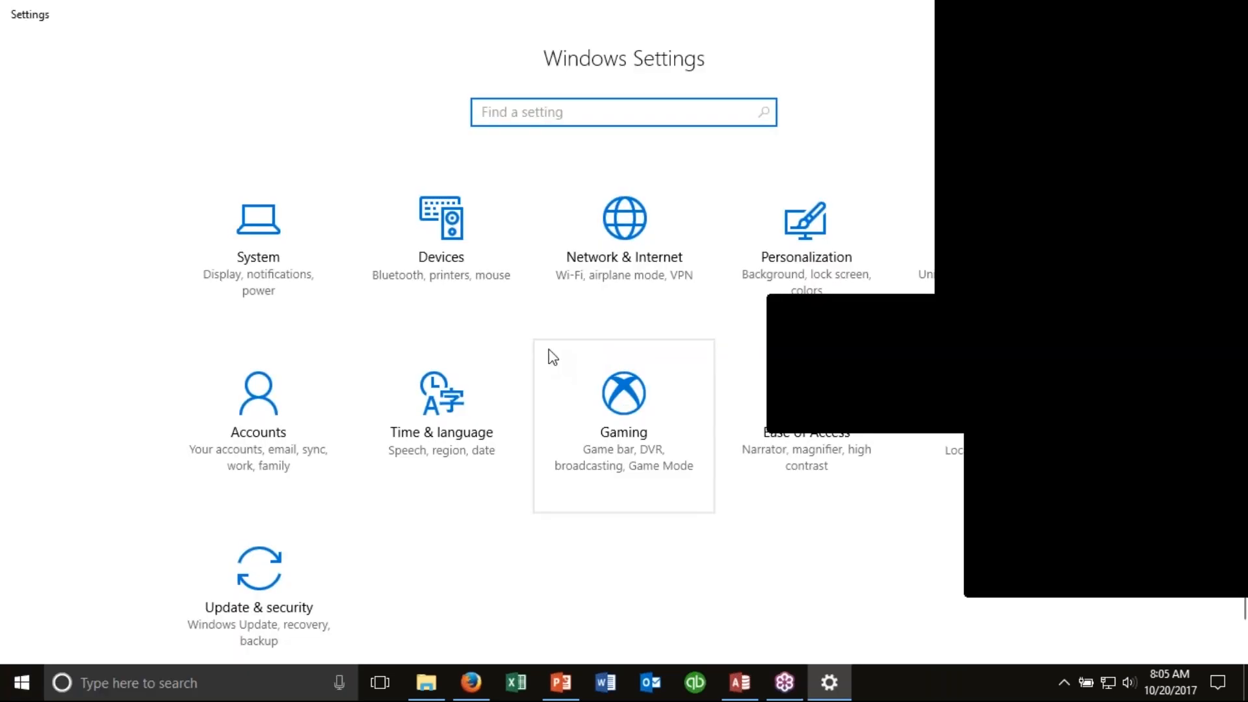
# - Navigate Devices > Printers & scanners and select the IDP SMART-51 Card Printer's management page
pyautogui.click(441, 232)
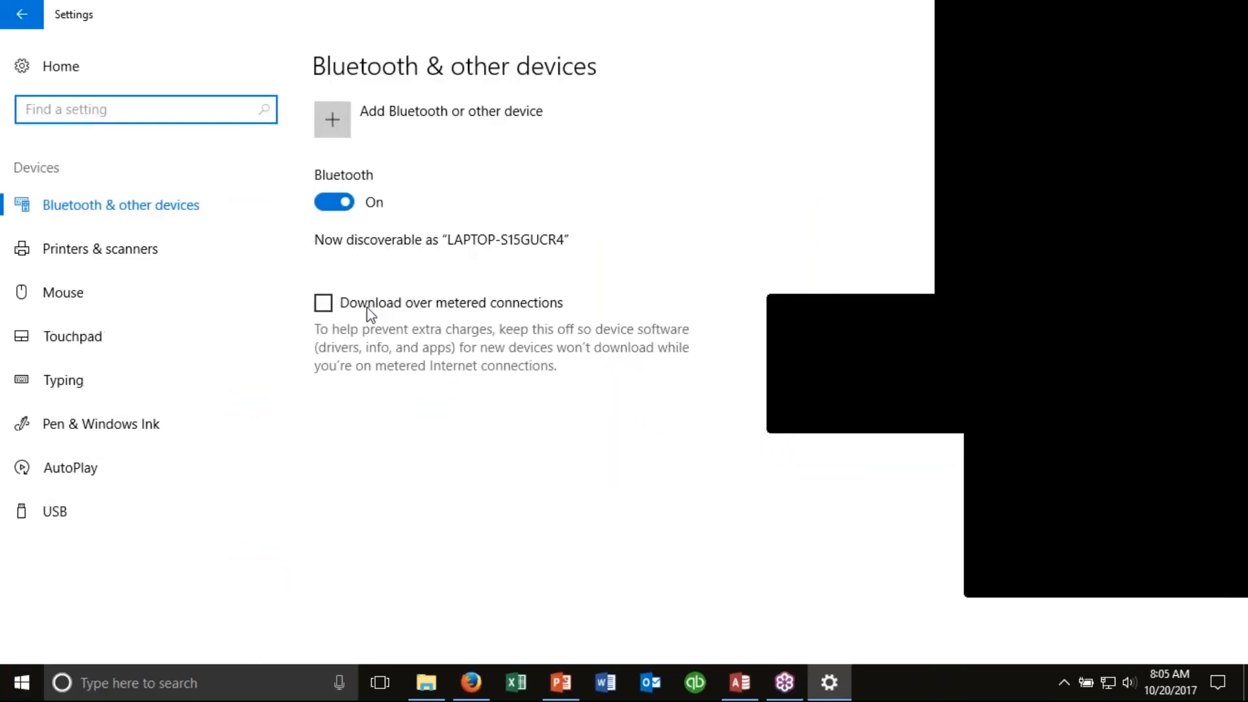
pyautogui.click(100, 248)
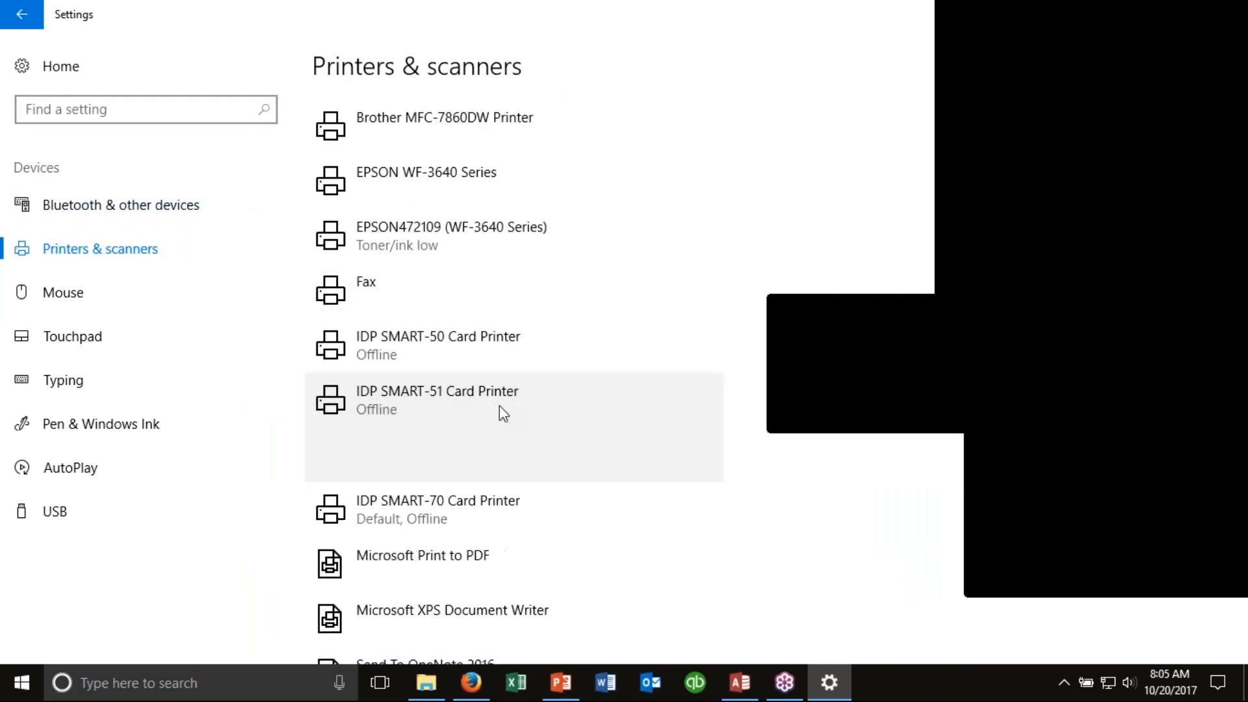
pyautogui.click(437, 397)
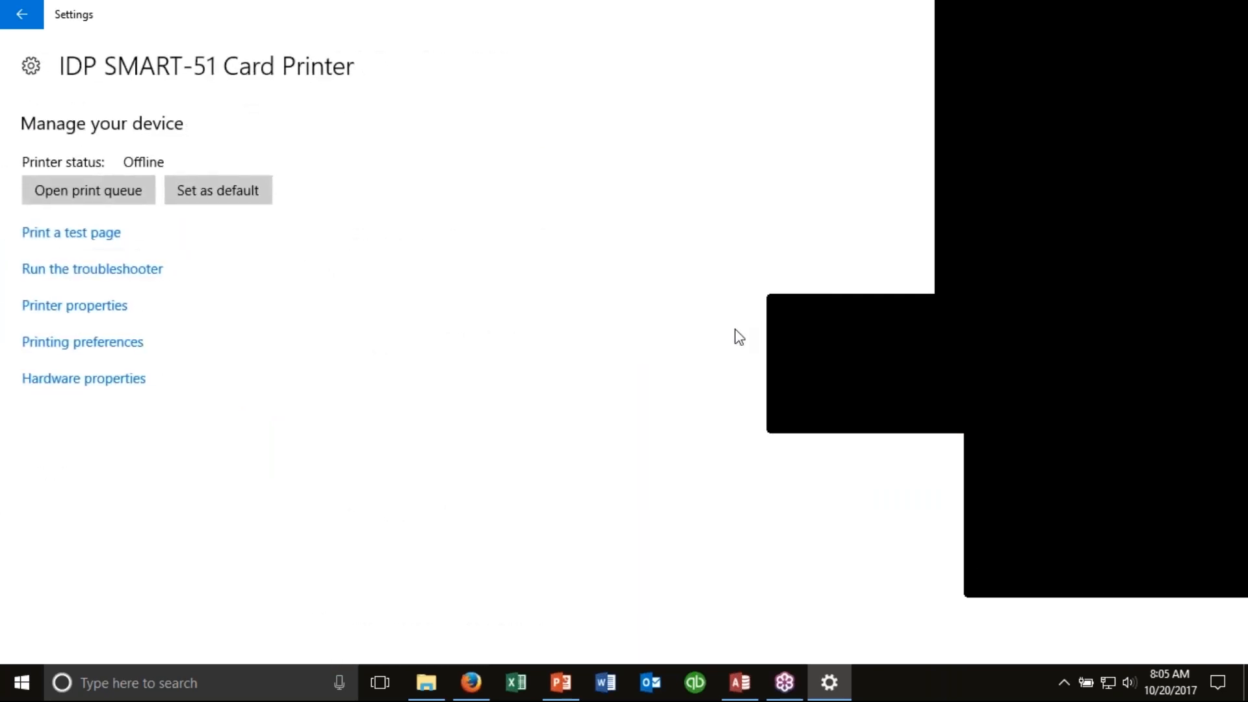
pyautogui.moveTo(659, 339)
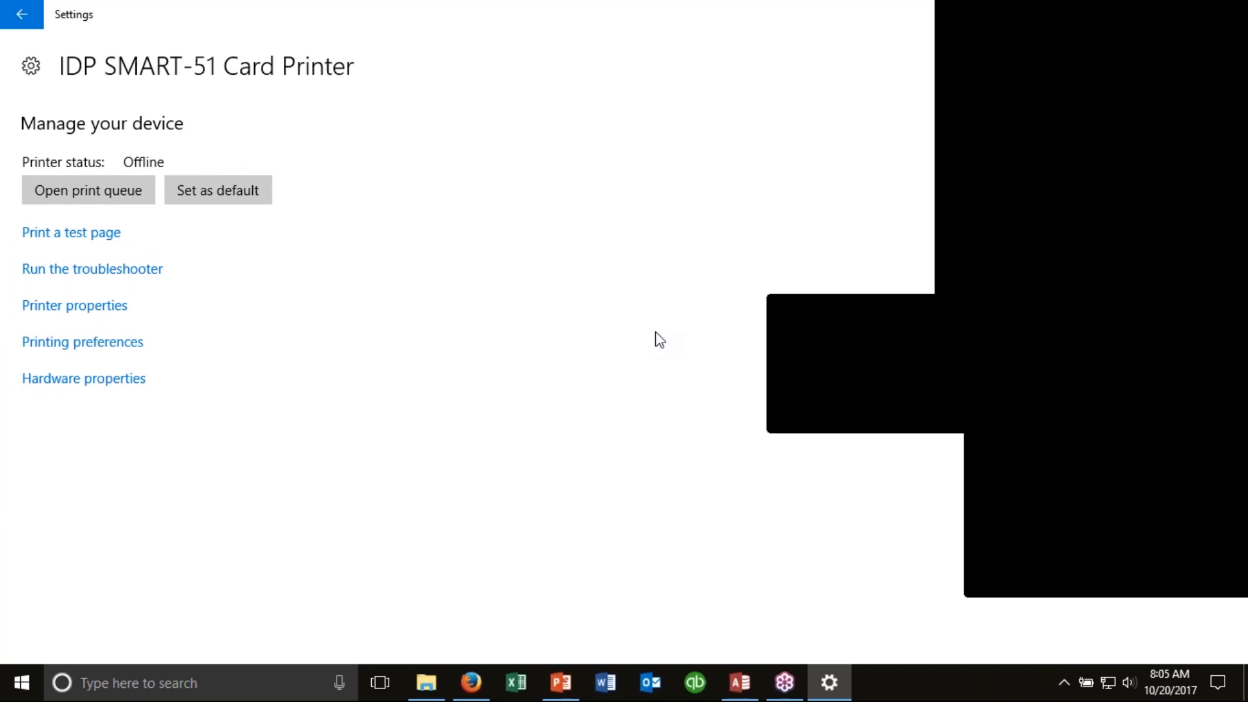
pyautogui.moveTo(642, 343)
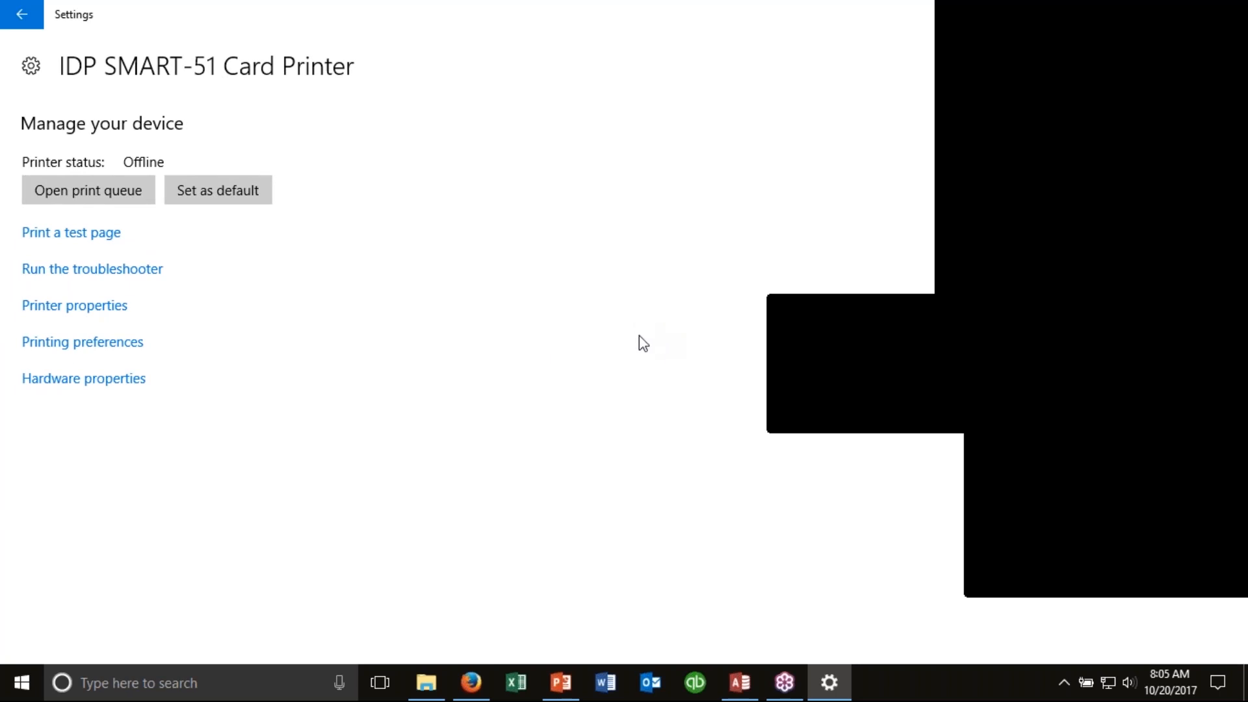
# - Bring up Printing Preferences and show the Encoding settings for the card printer
pyautogui.click(82, 341)
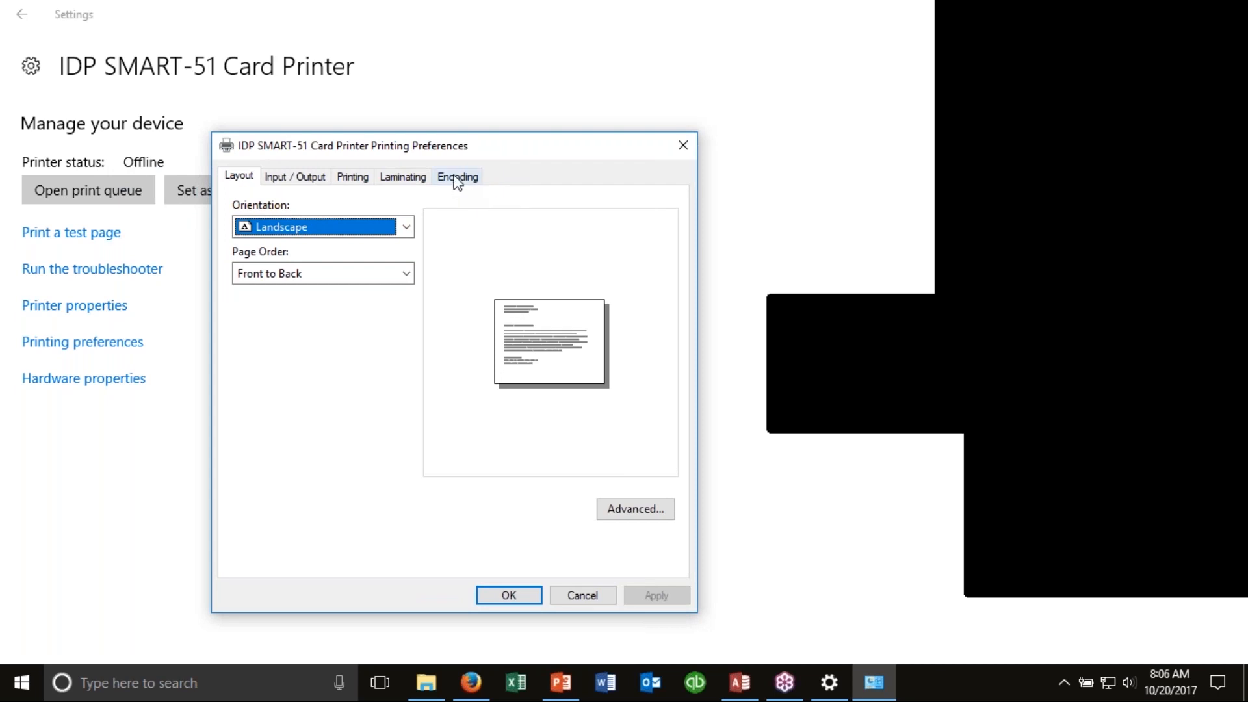
pyautogui.click(457, 175)
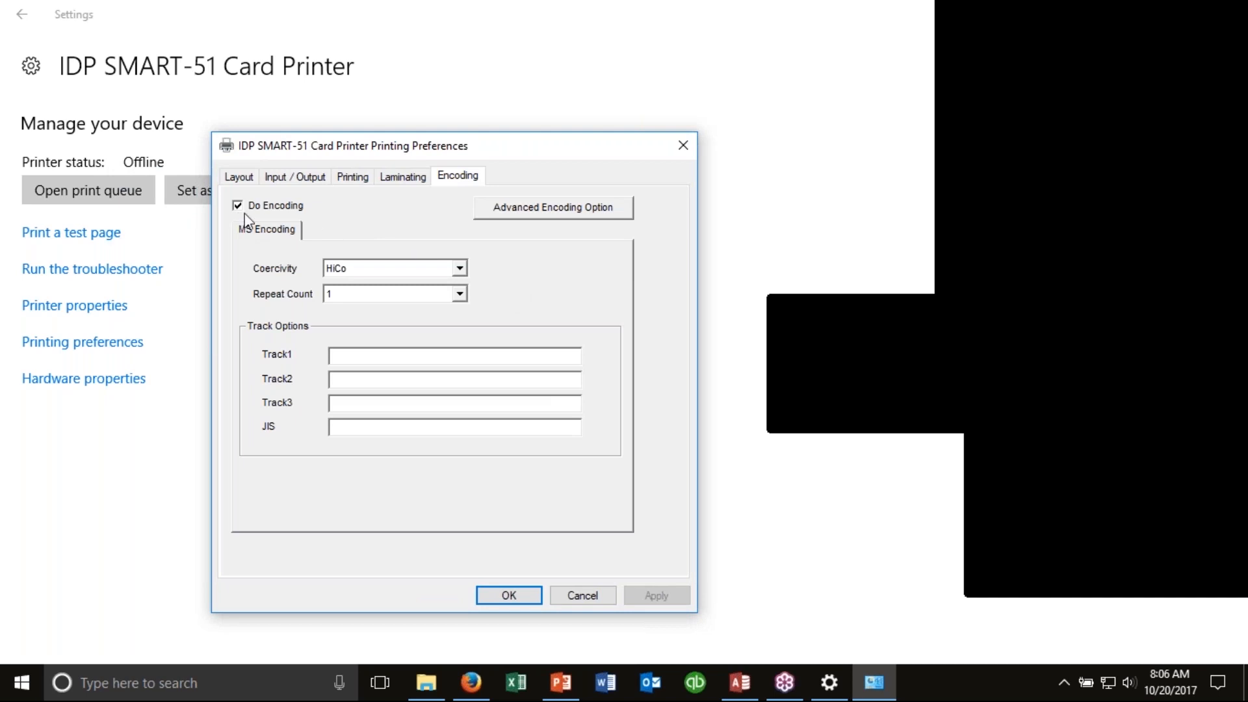
pyautogui.moveTo(290, 223)
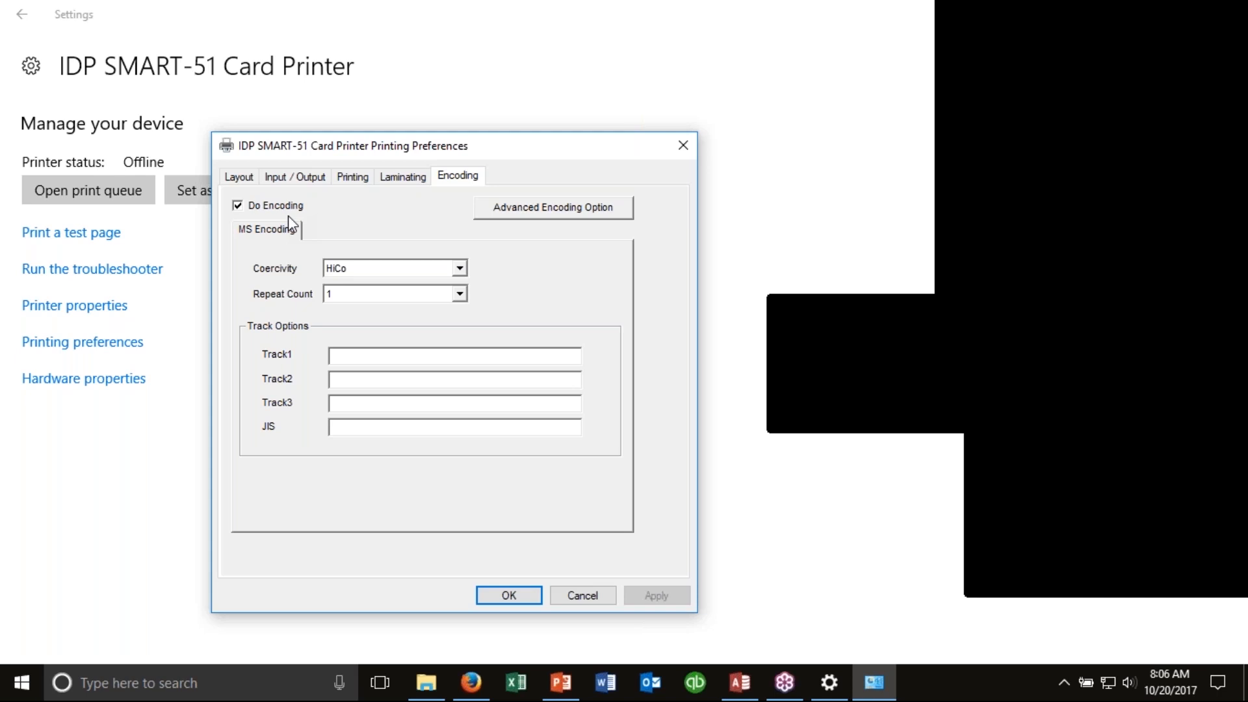
pyautogui.moveTo(259, 222)
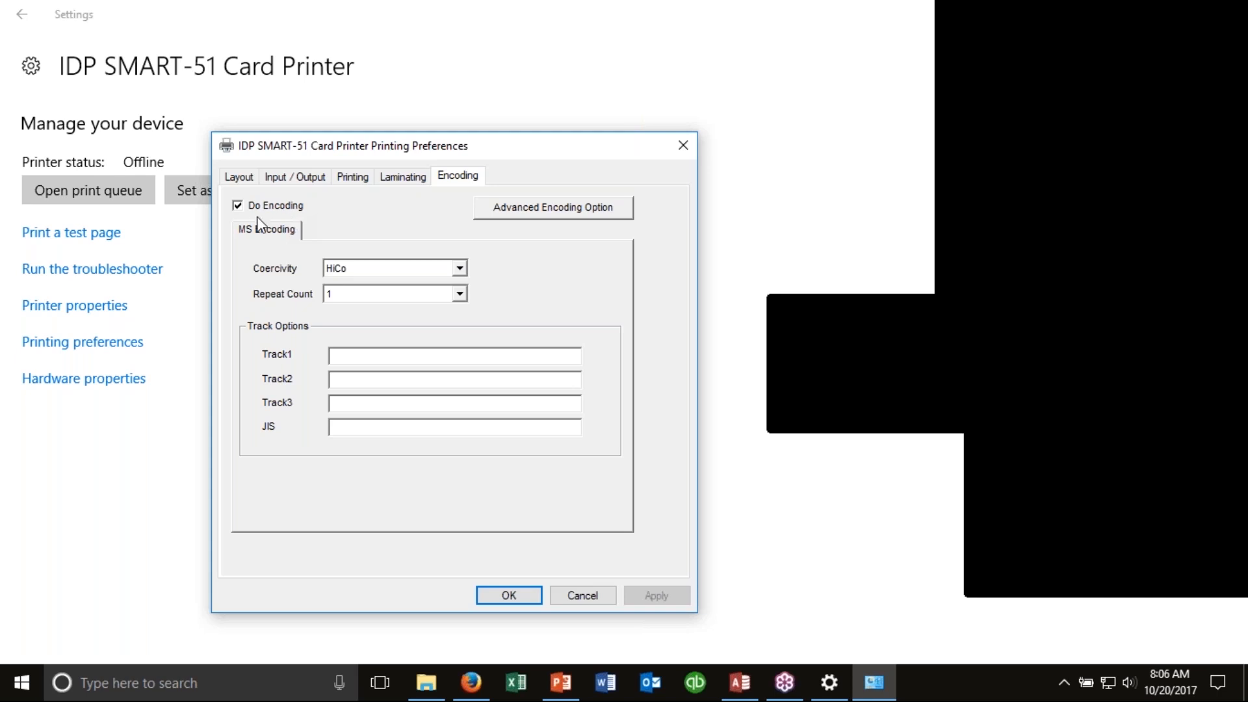
pyautogui.moveTo(460, 280)
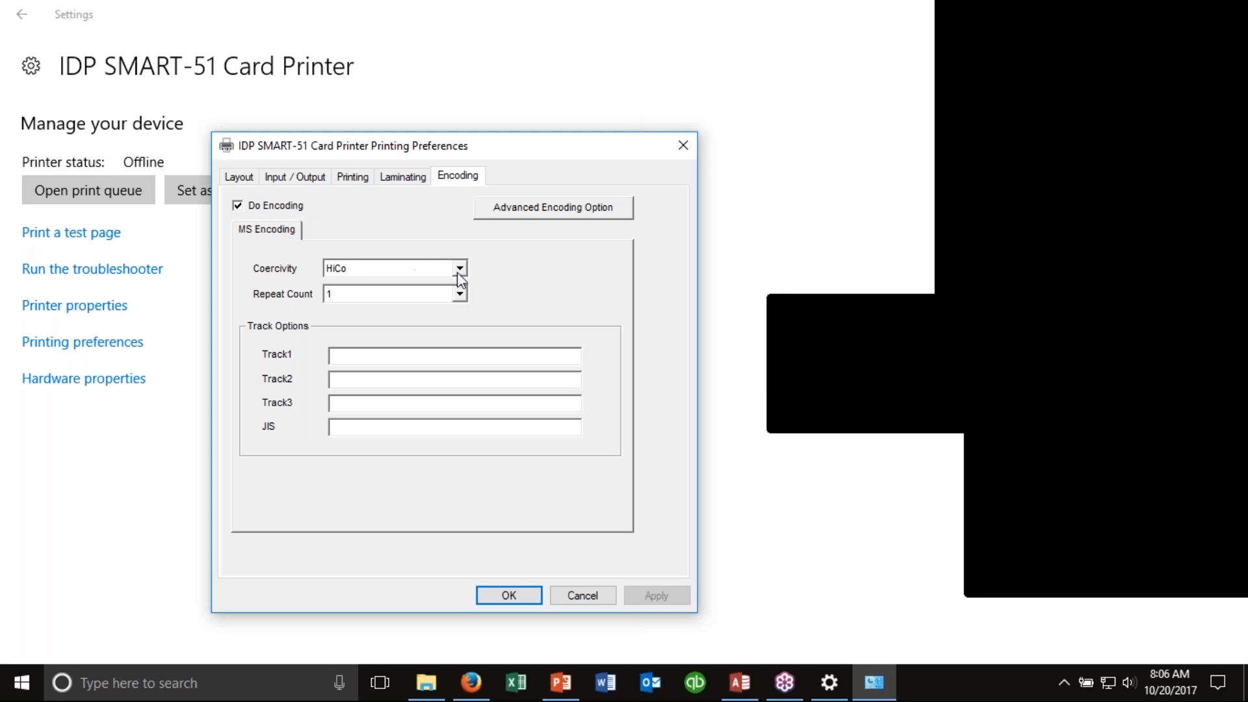
# - Review coercivity choices LoCo, HiCo, SpCo, Auto and keep HiCo selected
pyautogui.click(461, 268)
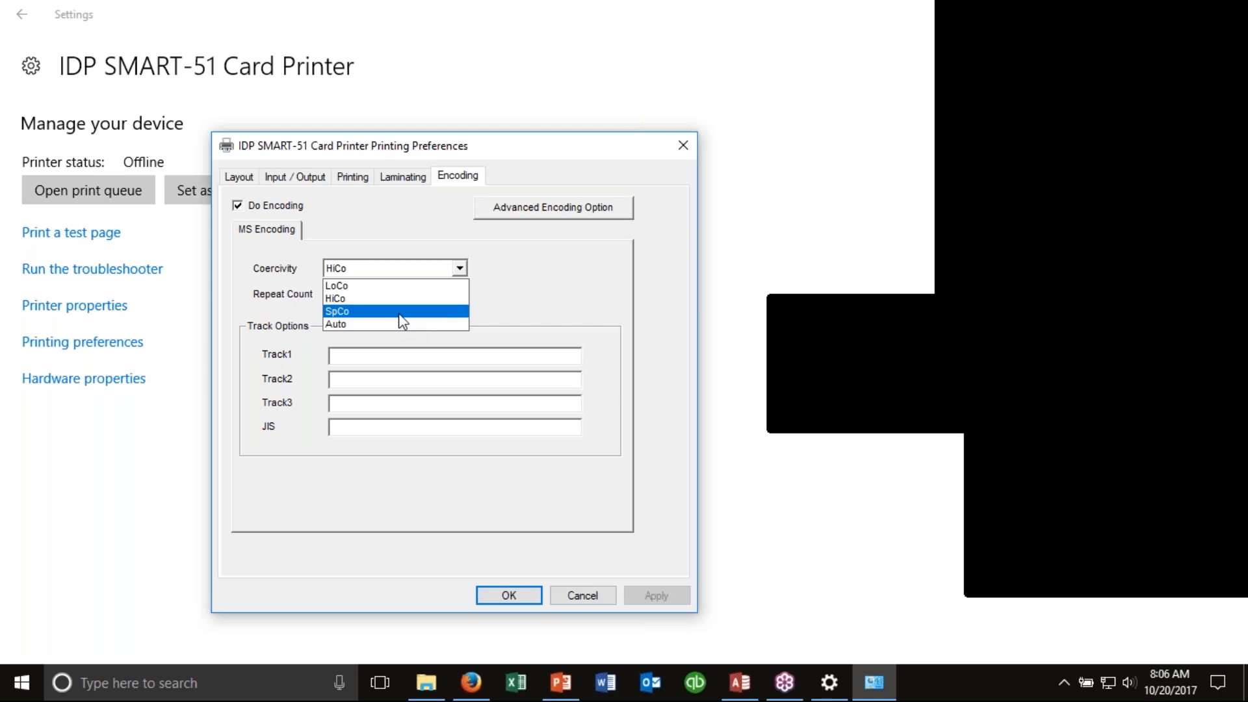
pyautogui.moveTo(400, 325)
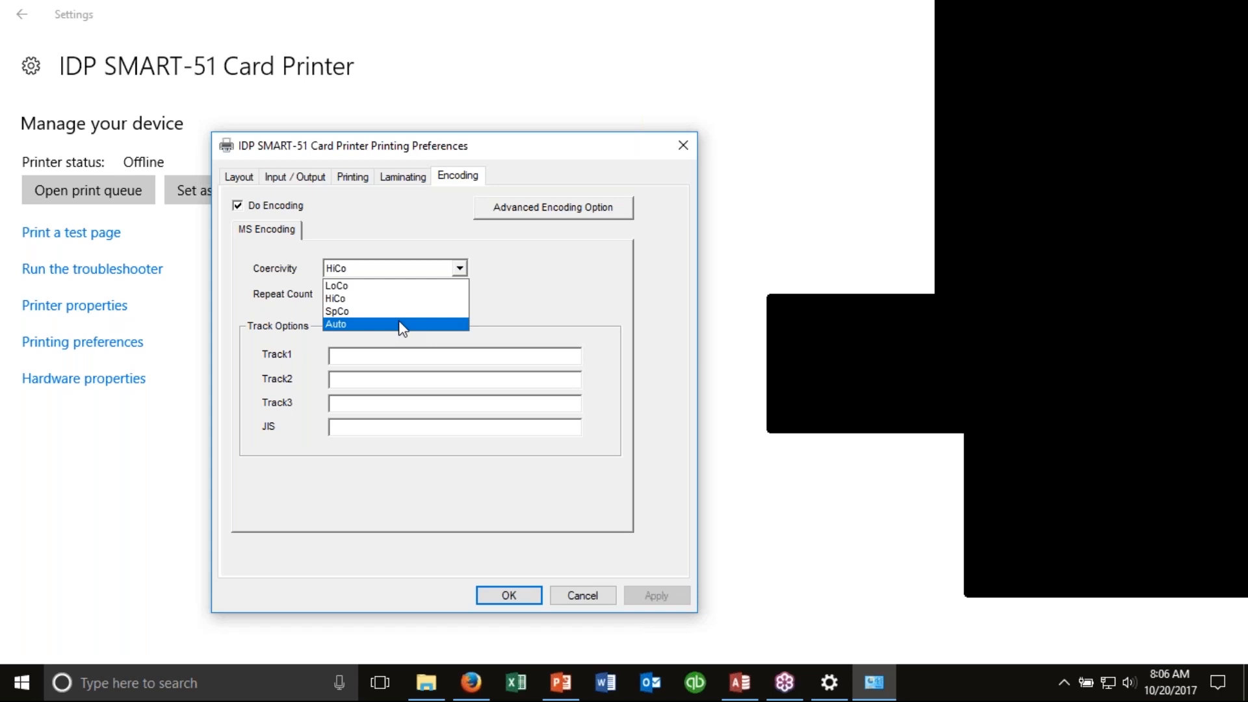
pyautogui.click(334, 298)
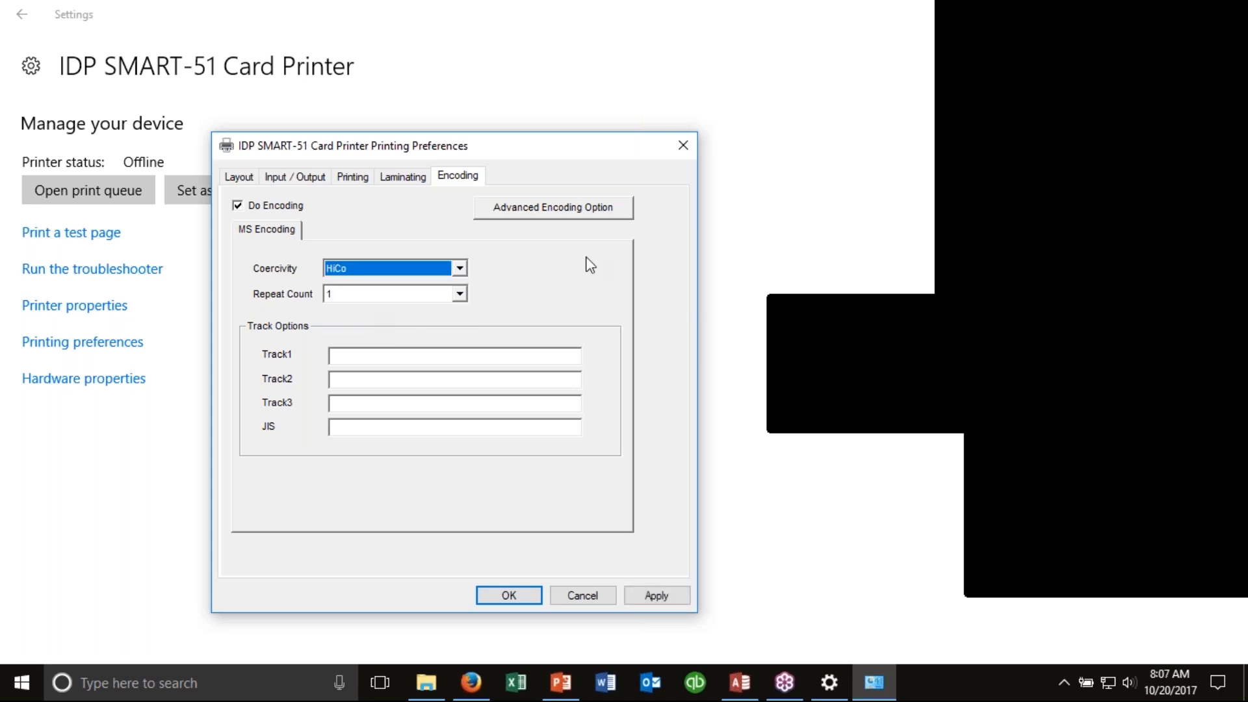
# - Show the Magnetic Encoding advanced options and the Card Stripe Side choices Bottom and Top
pyautogui.click(553, 207)
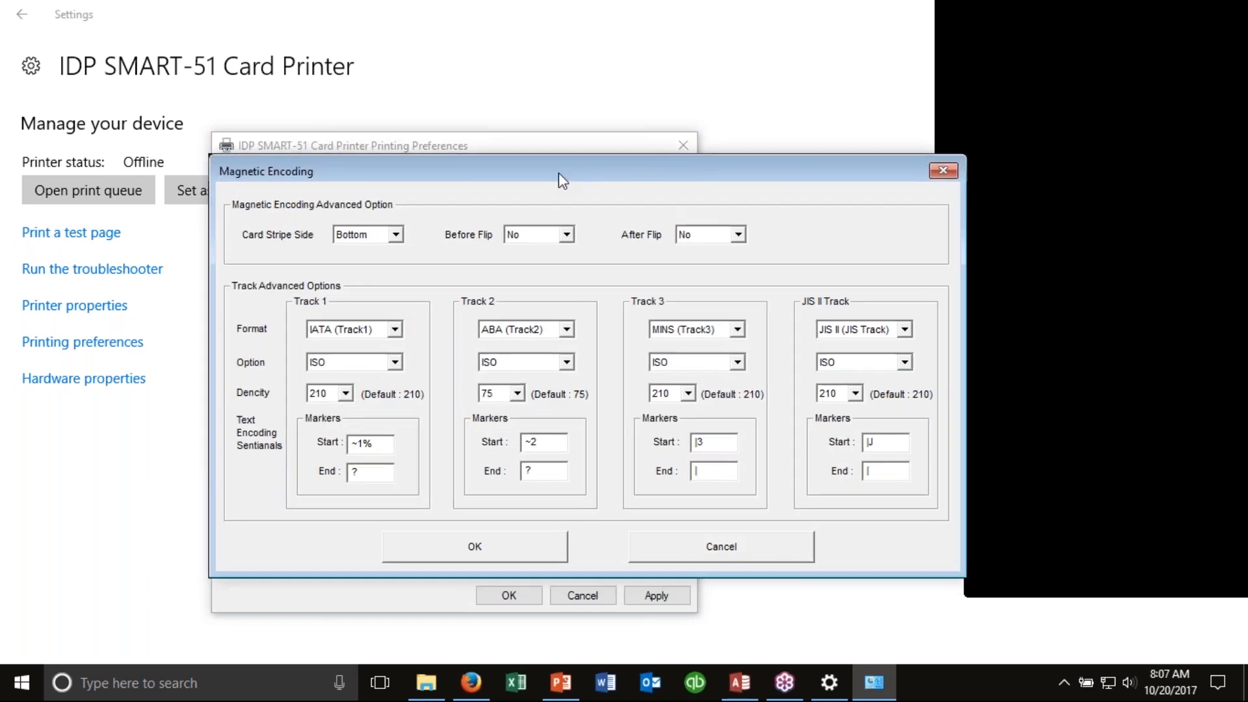
pyautogui.moveTo(562, 171); pyautogui.dragTo(540, 108)
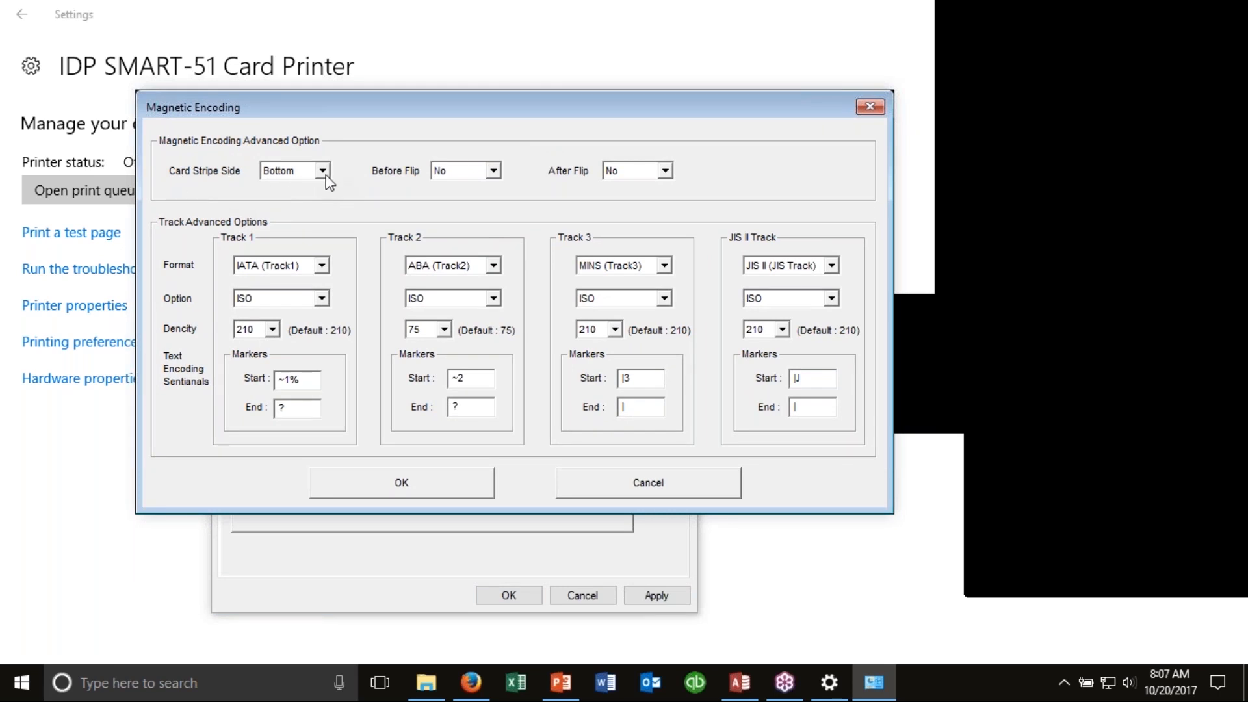
pyautogui.moveTo(327, 181)
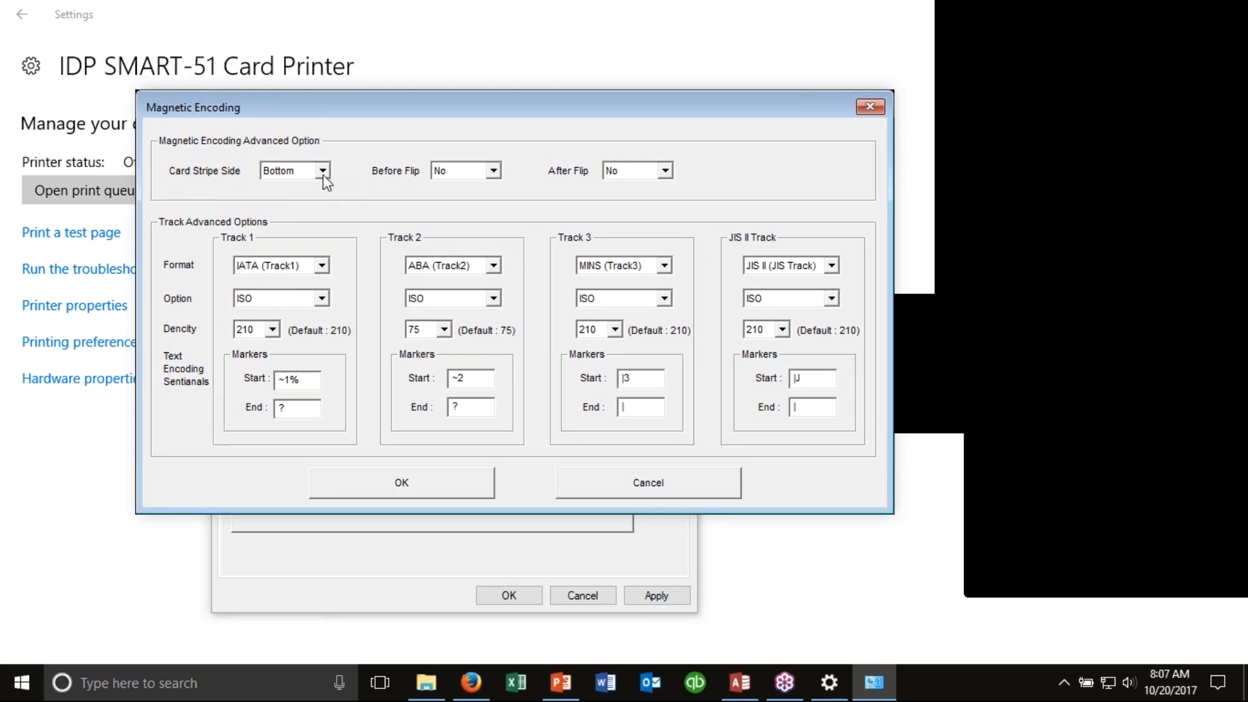
pyautogui.click(321, 170)
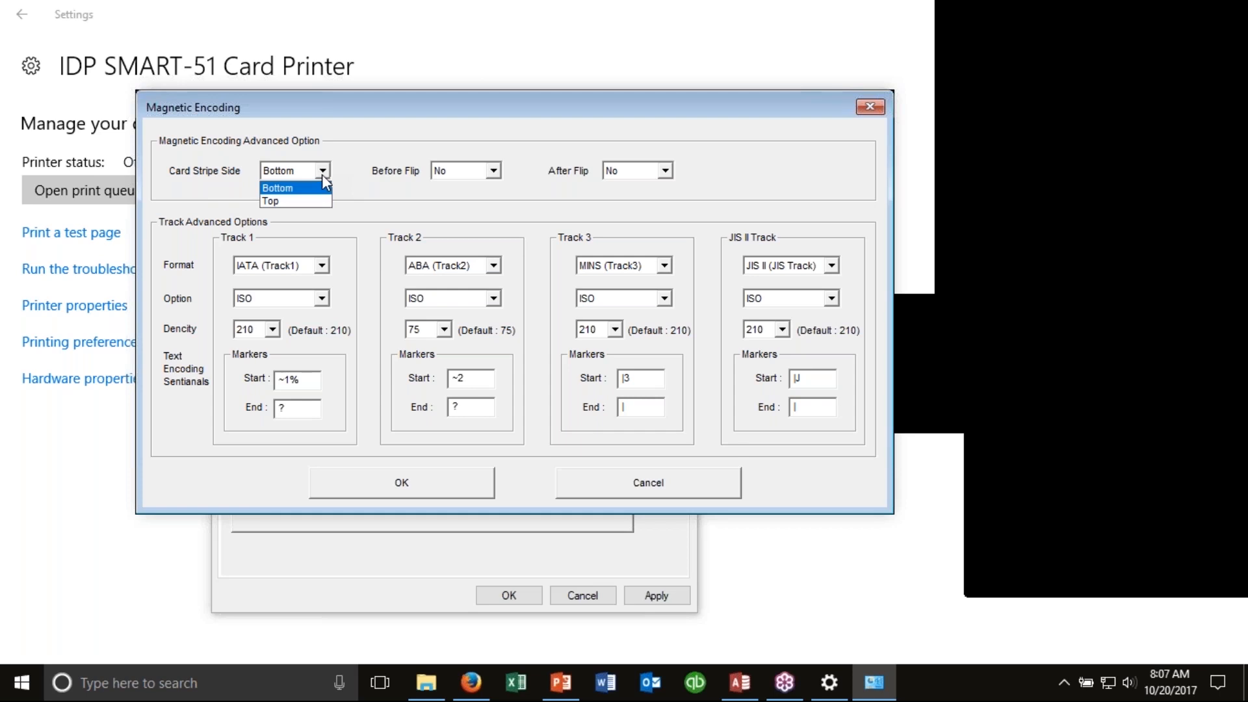
# - Keep Card Stripe Side at Bottom and confirm the Magnetic Encoding settings with OK
pyautogui.click(278, 187)
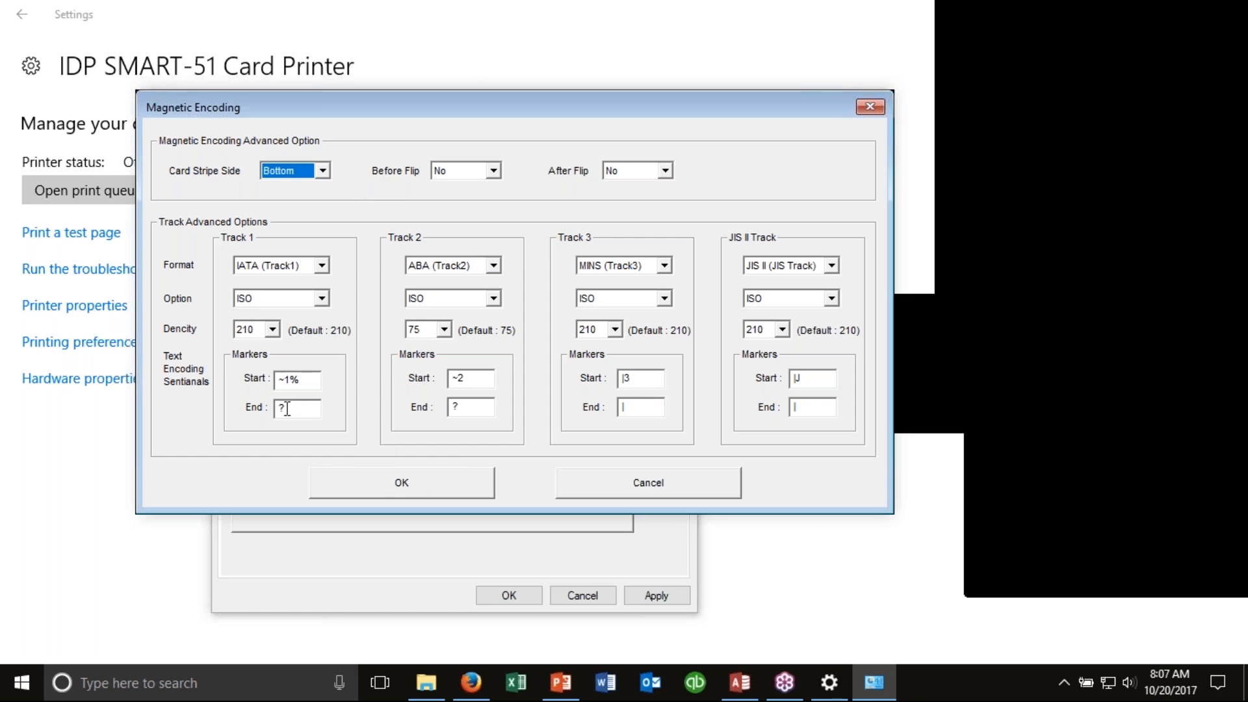
pyautogui.moveTo(379, 428)
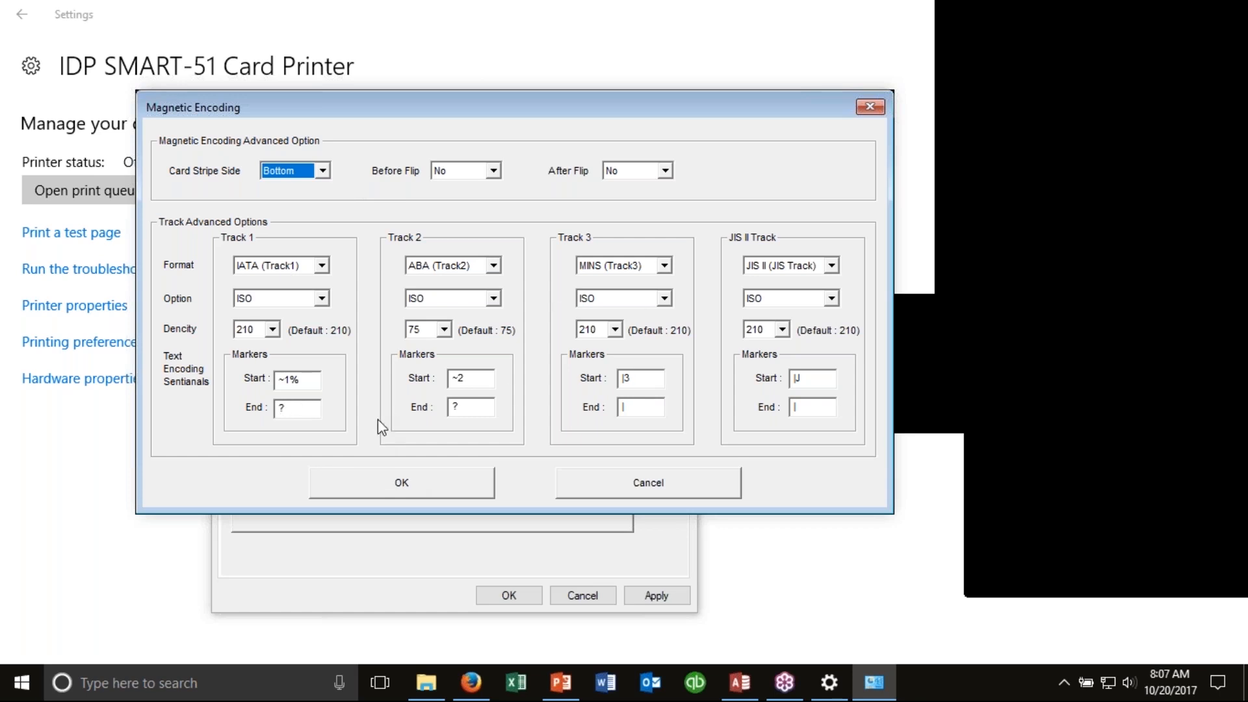
pyautogui.moveTo(326, 398)
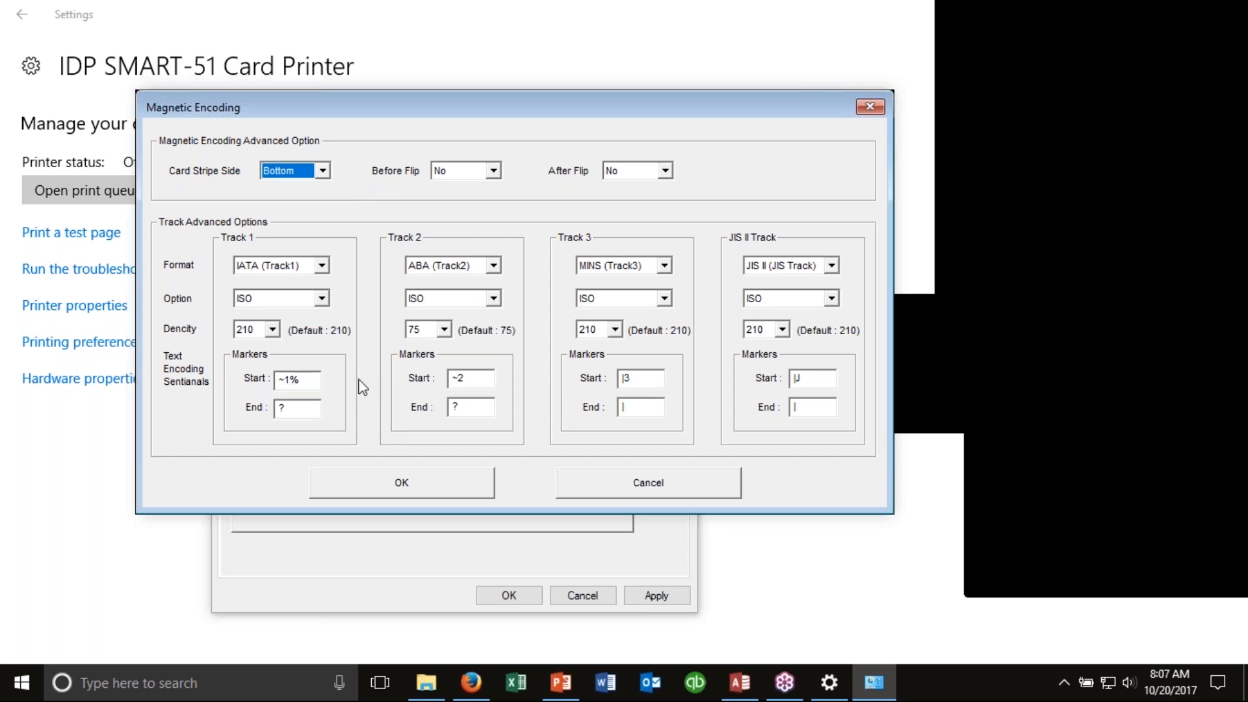
pyautogui.moveTo(353, 426)
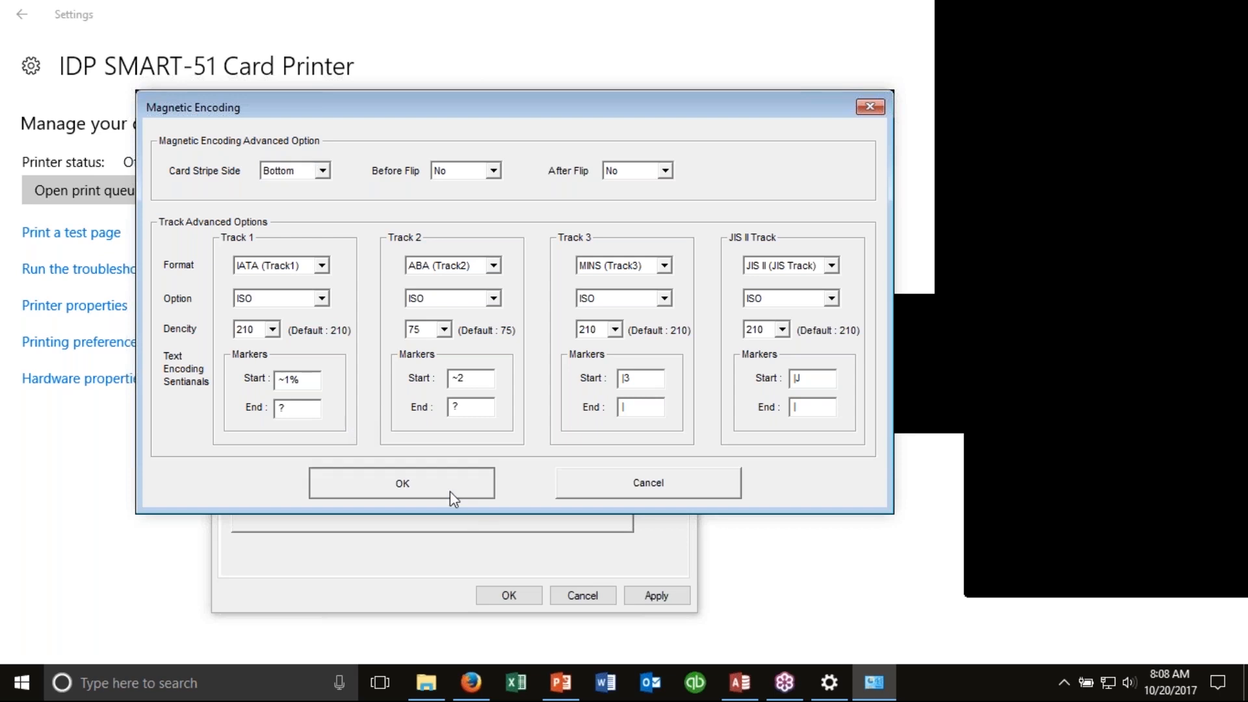
pyautogui.click(402, 482)
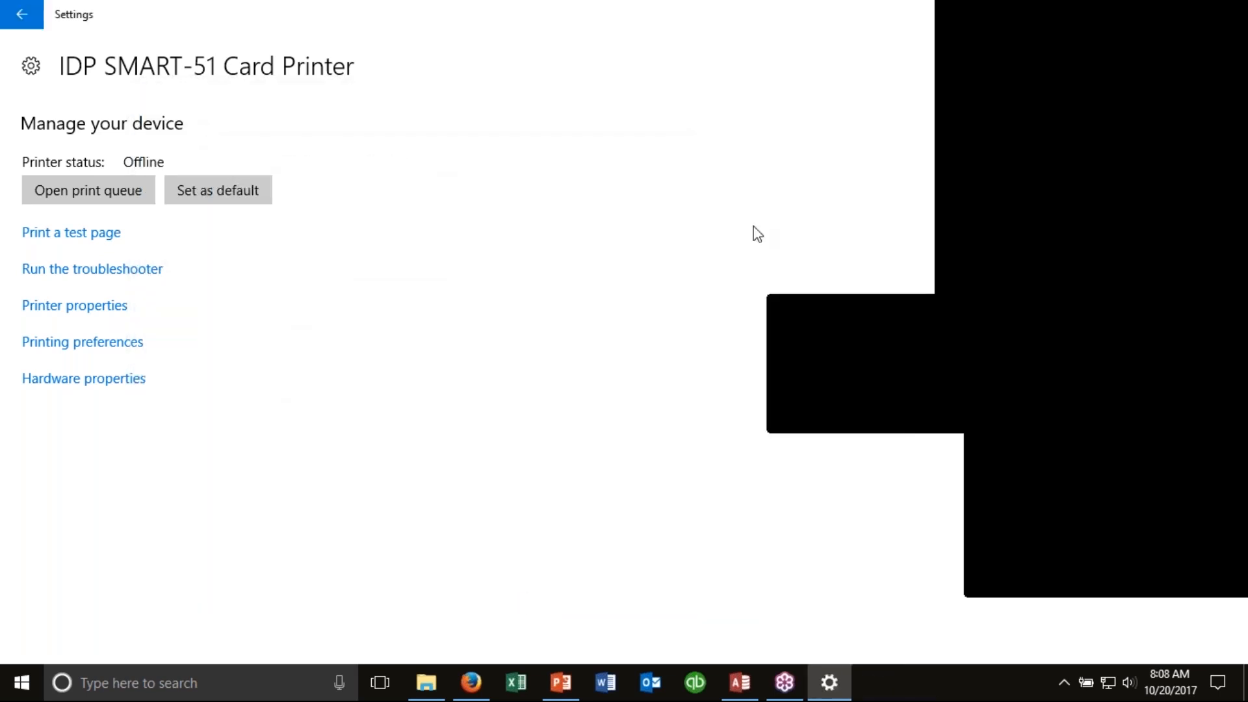
pyautogui.moveTo(495, 331)
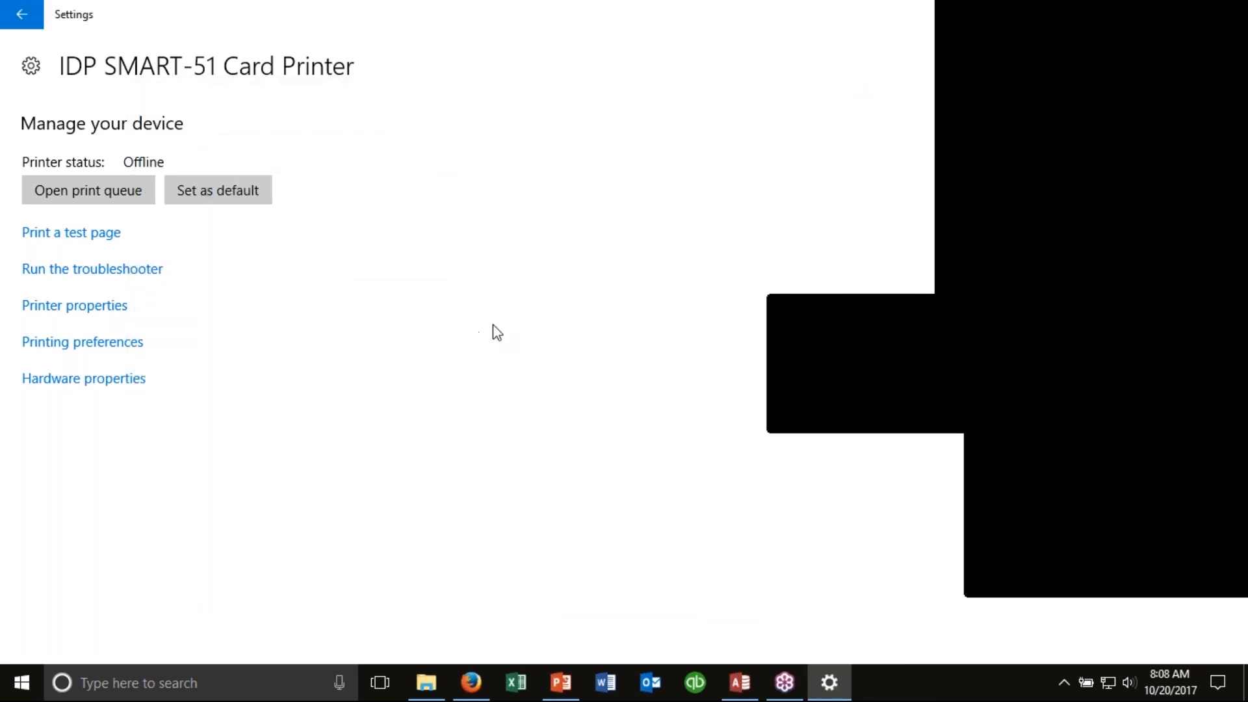